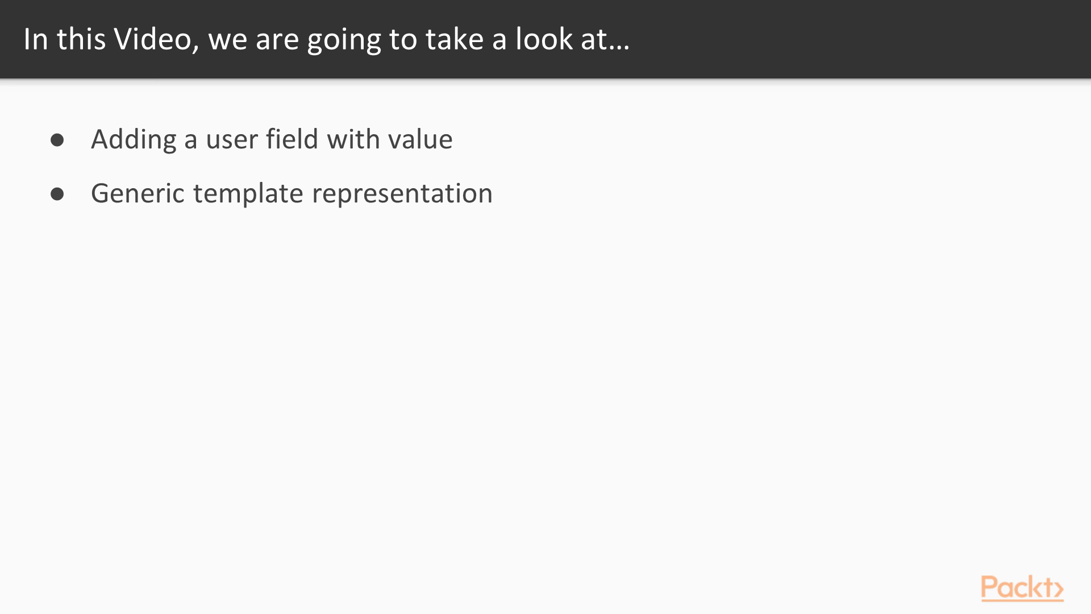
# Bring up put_pipeline.sh from the Section 4 folder in the project tree
pyautogui.click(98, 267)
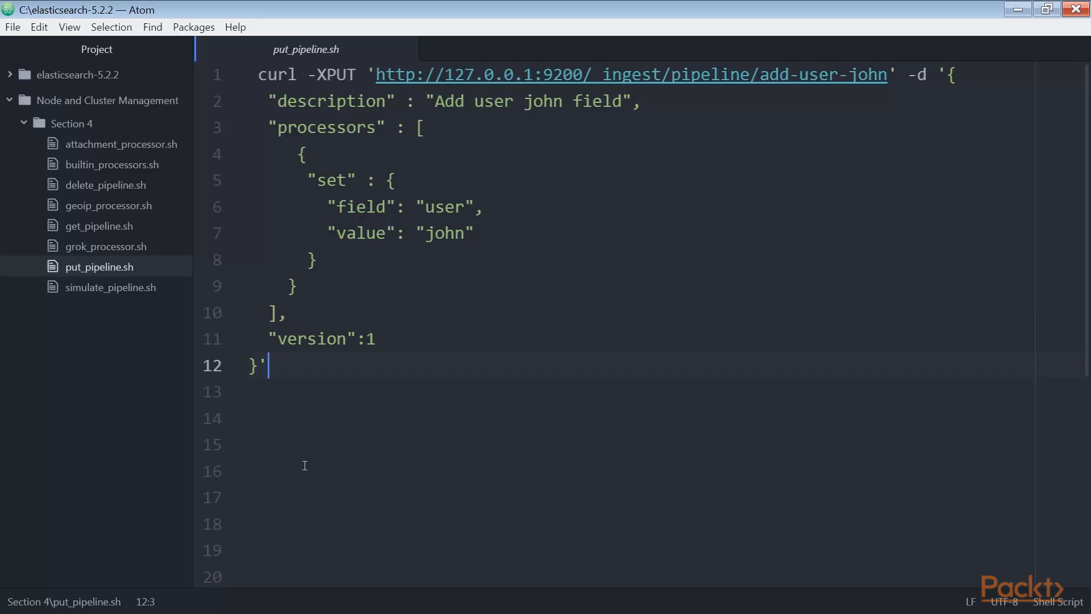
# Scroll to line 25 and mark the whole Generic Template JSON block
pyautogui.scroll(-3)
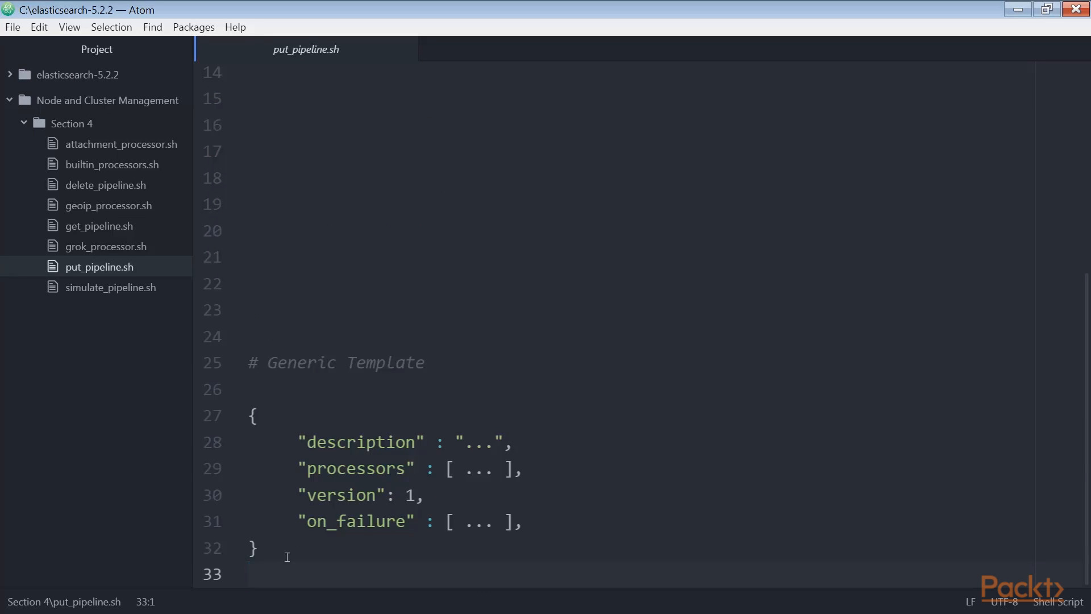
pyautogui.moveTo(252, 415); pyautogui.dragTo(257, 548)
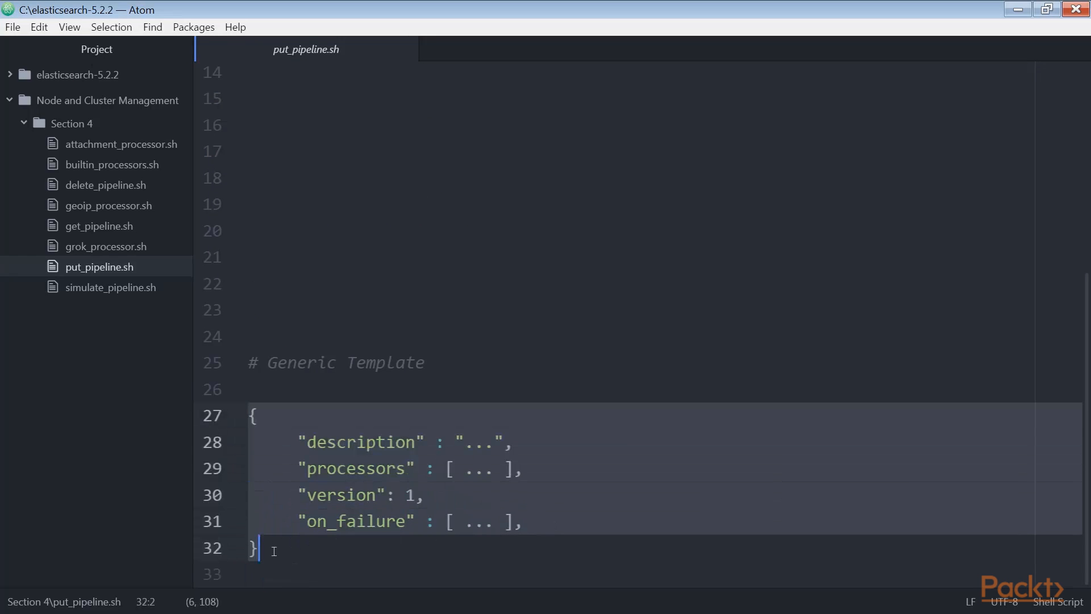
pyautogui.doubleClick(358, 443)
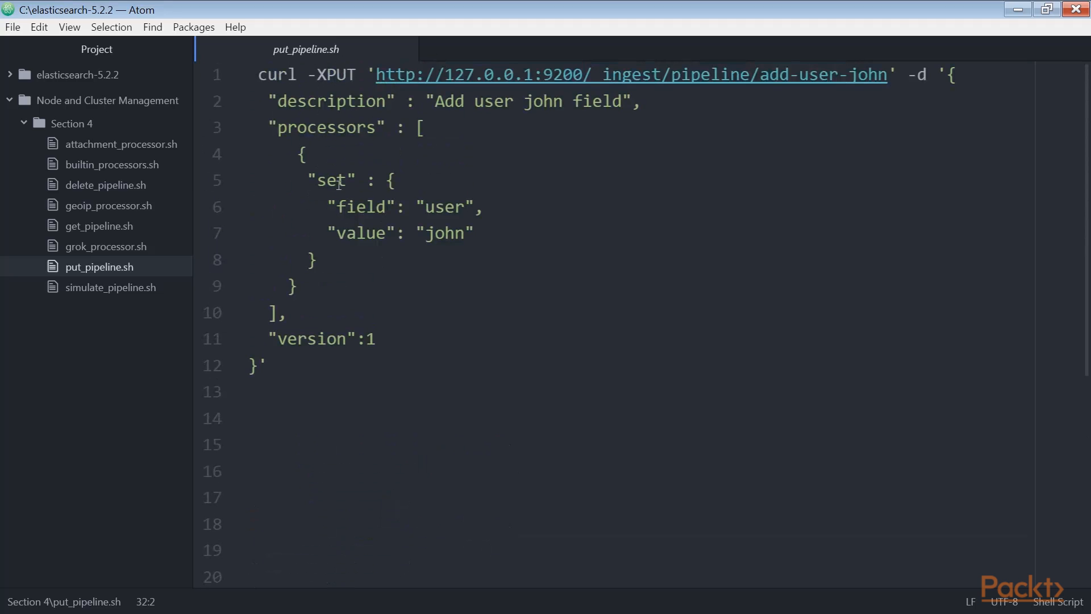
# Mark the 'set' processor keyword in the add-user-john curl request
pyautogui.doubleClick(333, 180)
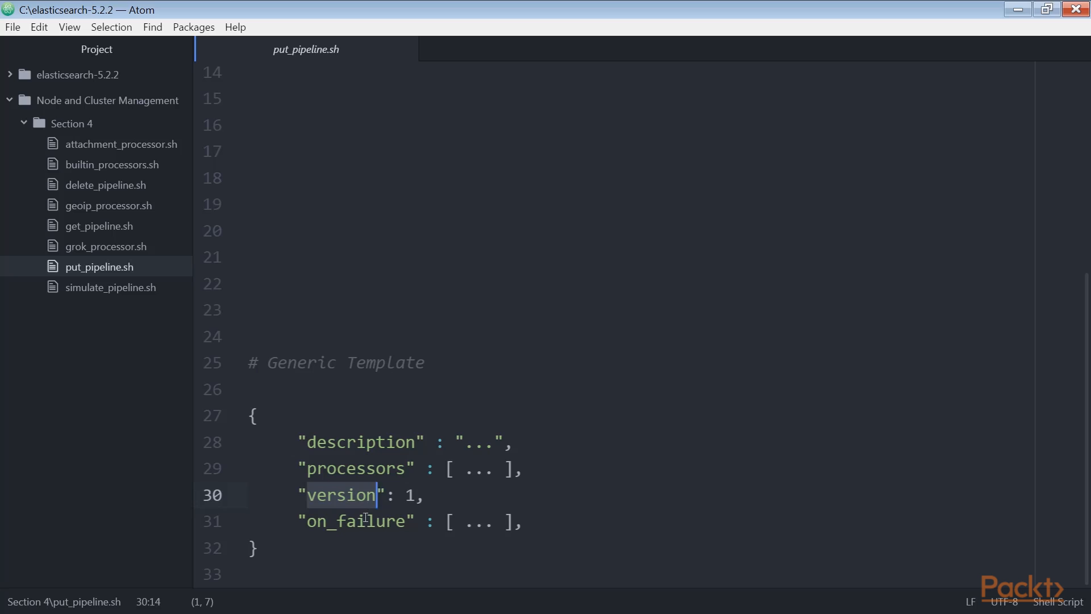
# Mark the template's version key, then clear the highlight after the closing brace
pyautogui.doubleClick(353, 521)
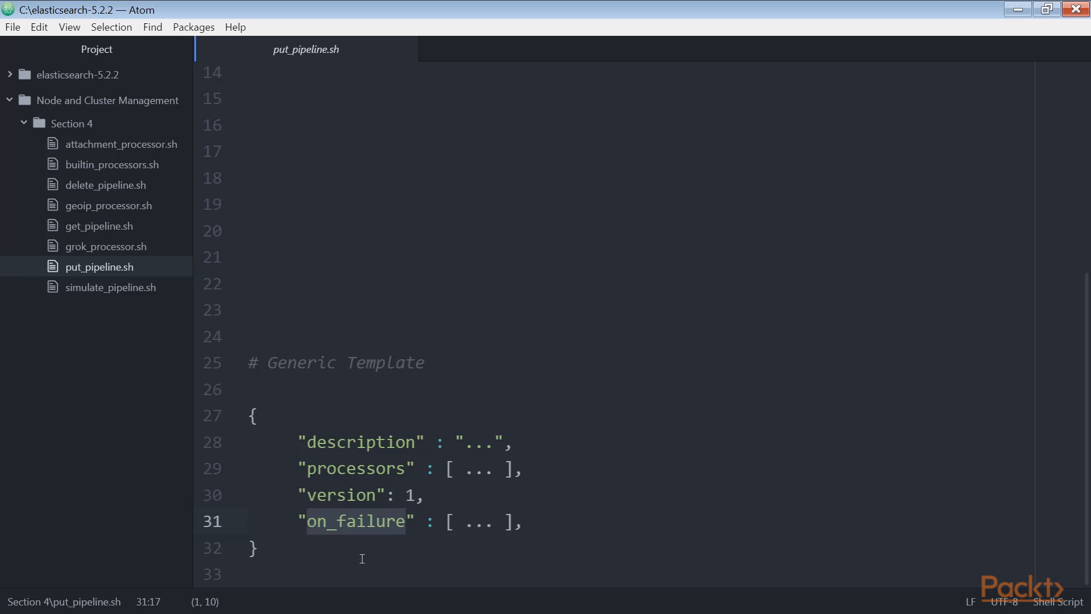
pyautogui.click(254, 548)
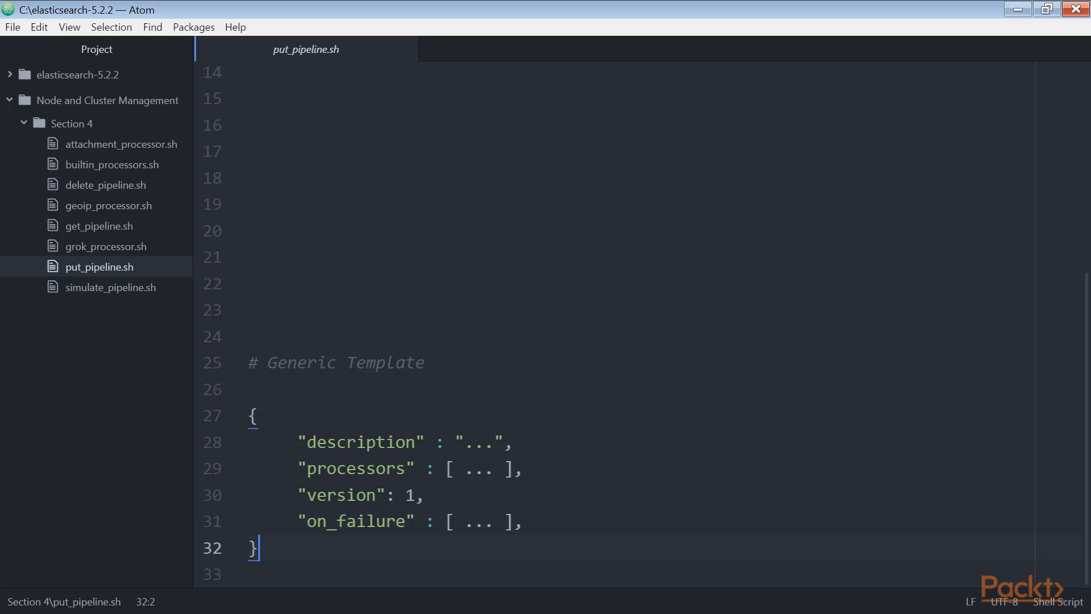